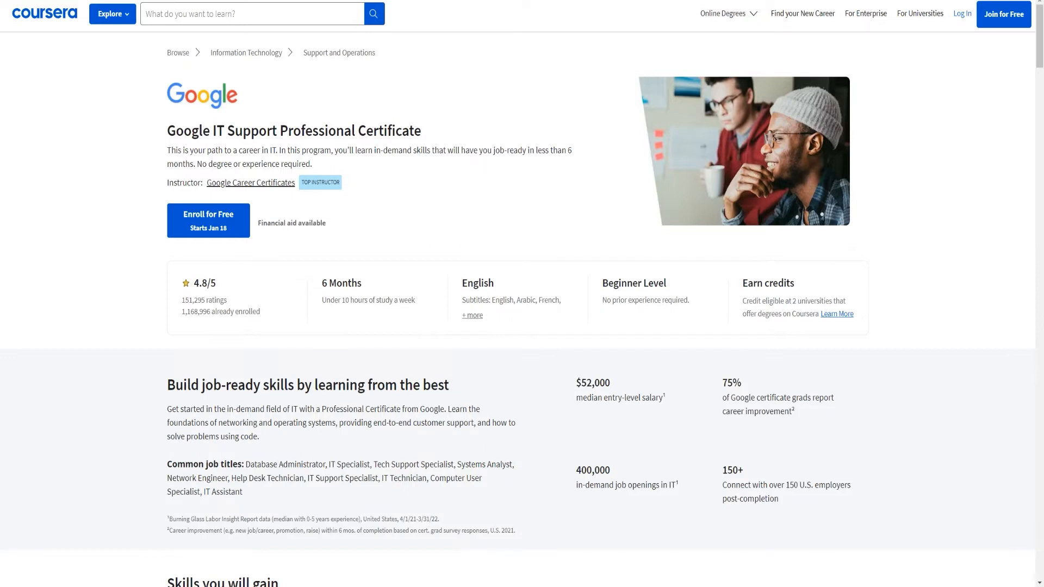
- Scroll the Google IT Support page down toward its Courses section
{"action": "scroll", "scroll_direction": "down", "scroll_amount": 3}
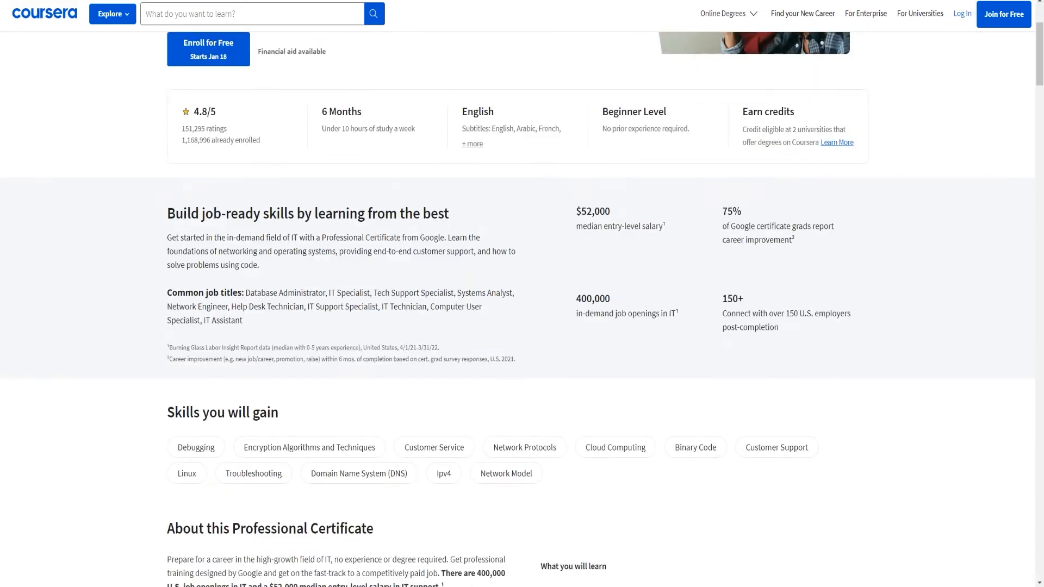
{"action": "scroll", "scroll_direction": "up", "scroll_amount": 3}
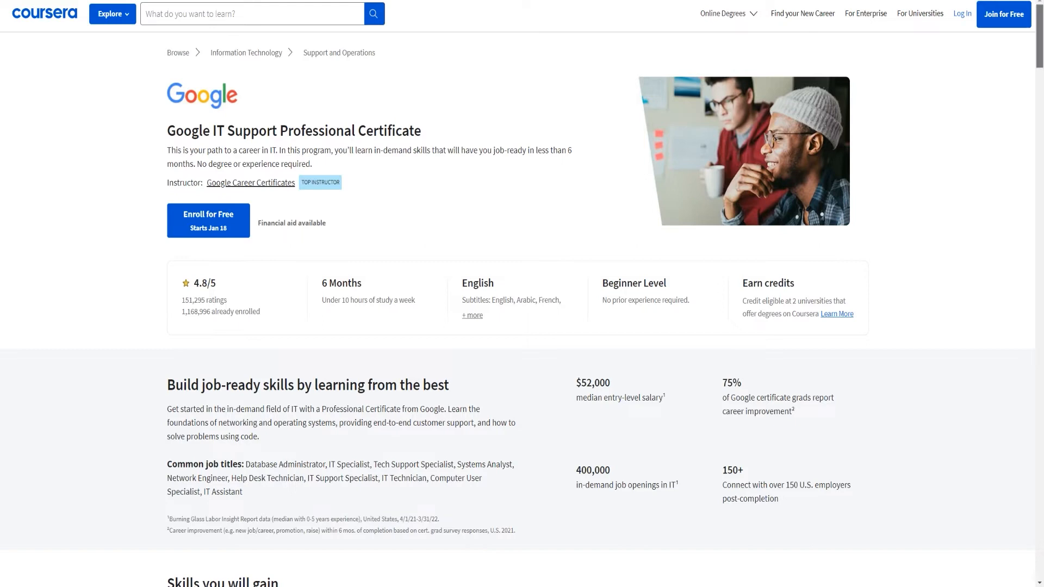
{"action": "scroll", "scroll_direction": "down", "scroll_amount": 3}
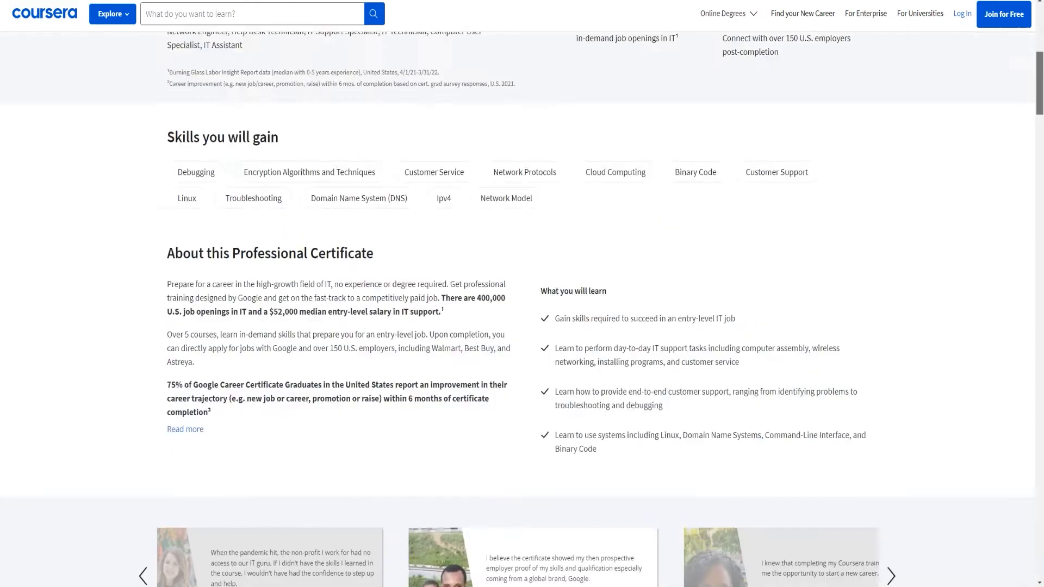
{"action": "scroll", "scroll_direction": "down", "scroll_amount": 3}
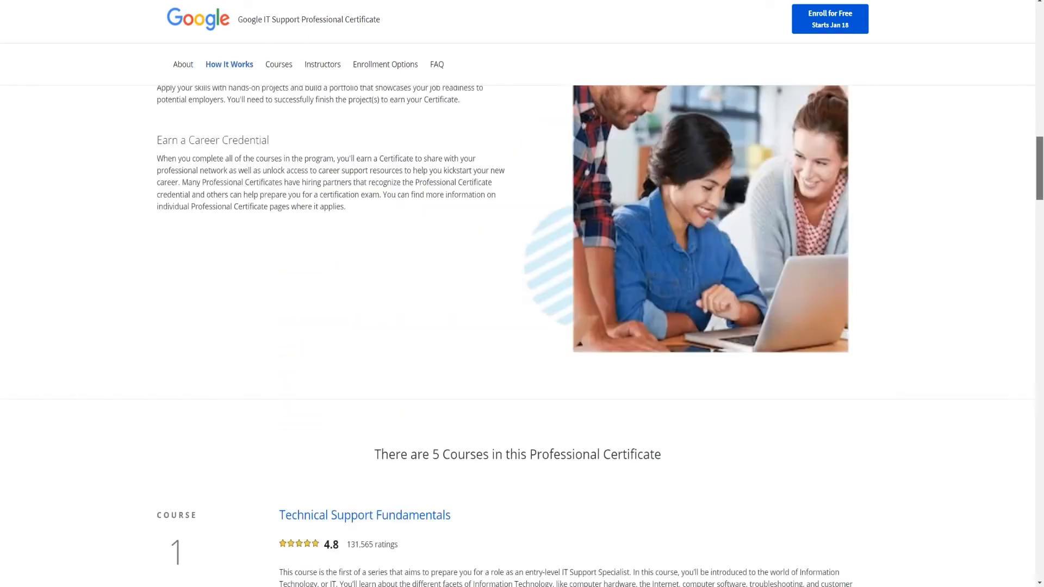
{"action": "scroll", "scroll_direction": "up", "scroll_amount": 3}
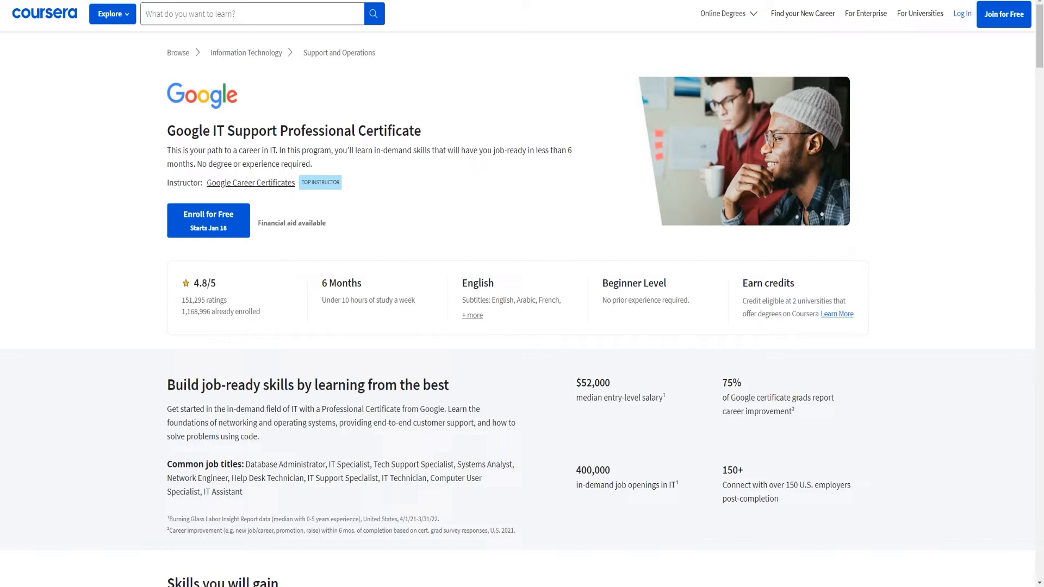
{"action": "double_click", "coordinate": [204, 300]}
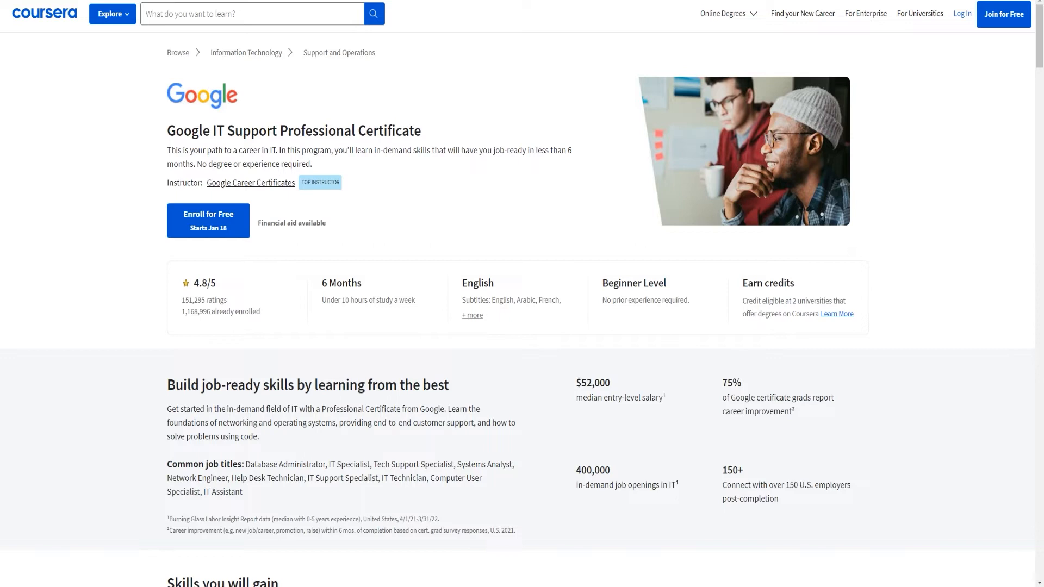
- Scroll through courses 1–5 of the Google IT Support Professional Certificate
{"action": "scroll", "scroll_direction": "down", "scroll_amount": 3}
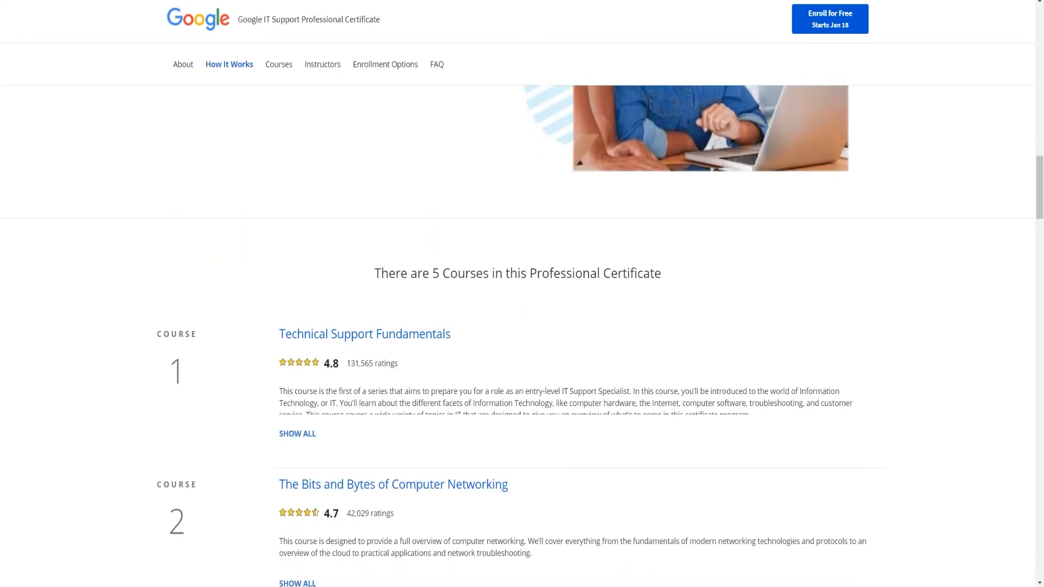
{"action": "scroll", "scroll_direction": "down", "scroll_amount": 3}
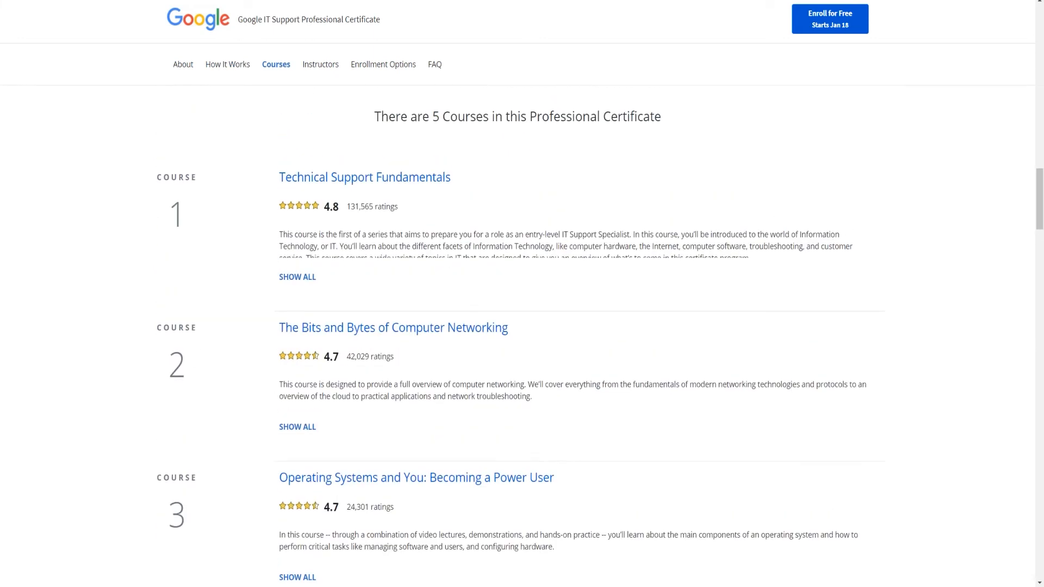
{"action": "scroll", "scroll_direction": "down", "scroll_amount": 3}
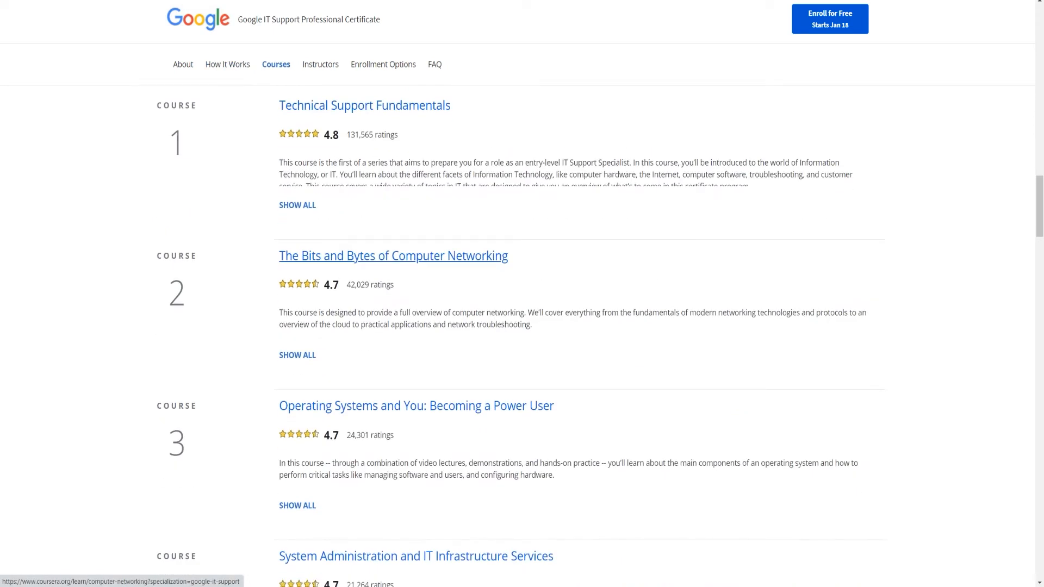
{"action": "scroll", "scroll_direction": "down", "scroll_amount": 3}
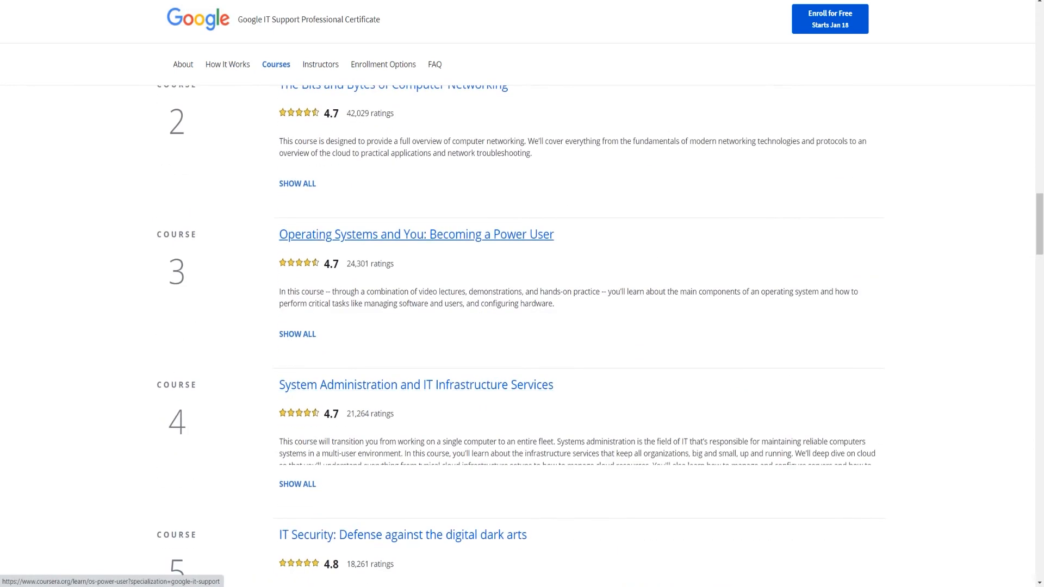
{"action": "scroll", "scroll_direction": "down", "scroll_amount": 3}
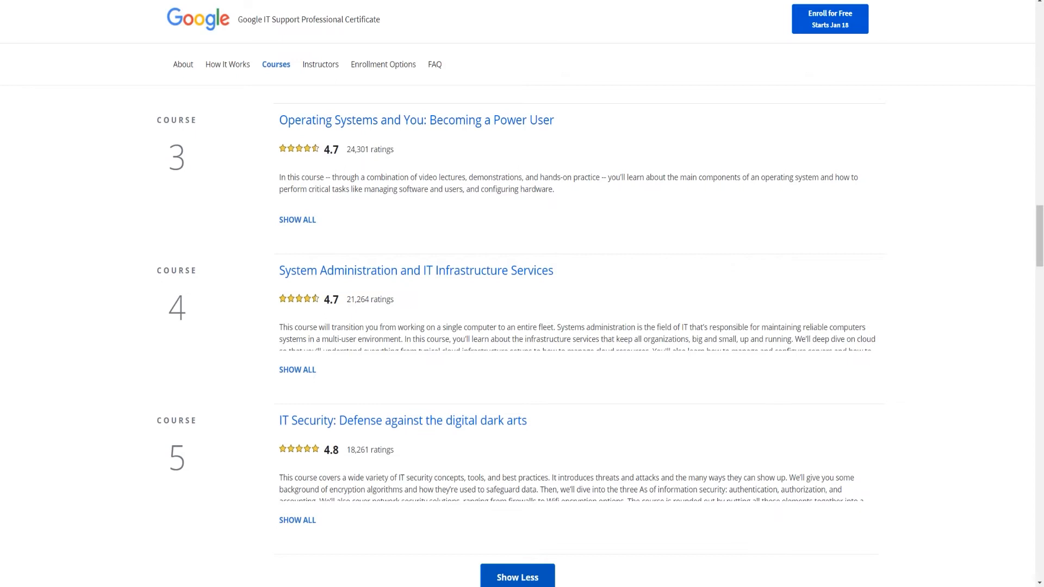
{"action": "scroll", "scroll_direction": "up", "scroll_amount": 3}
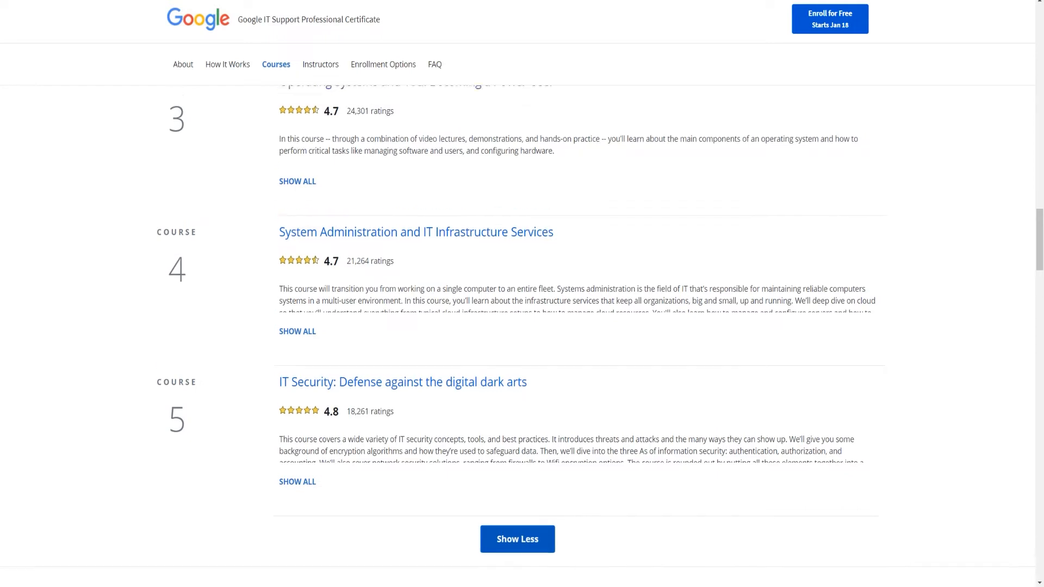
{"action": "scroll", "scroll_direction": "up", "scroll_amount": 3}
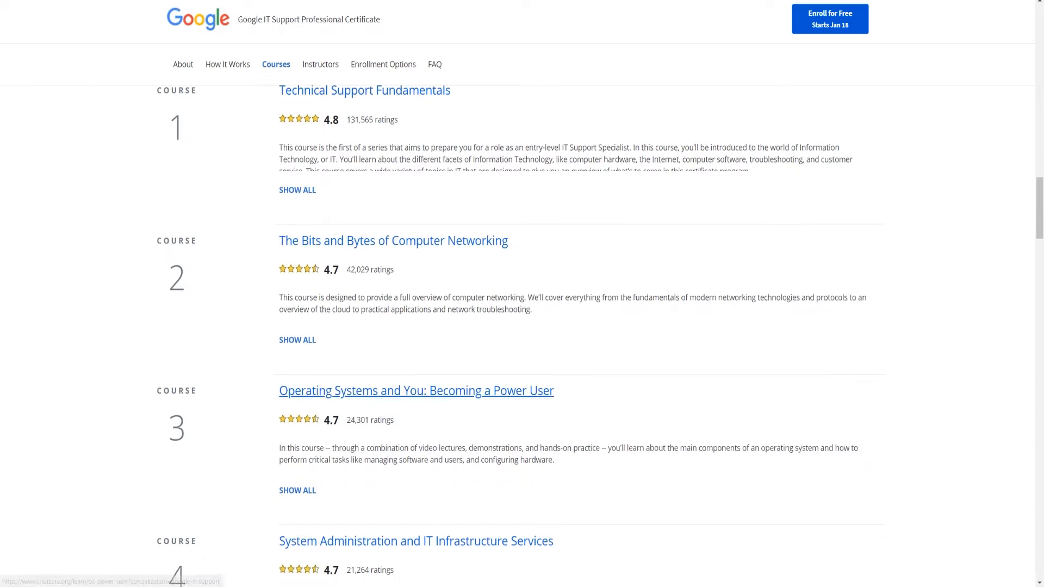
{"action": "scroll", "scroll_direction": "down", "scroll_amount": 3}
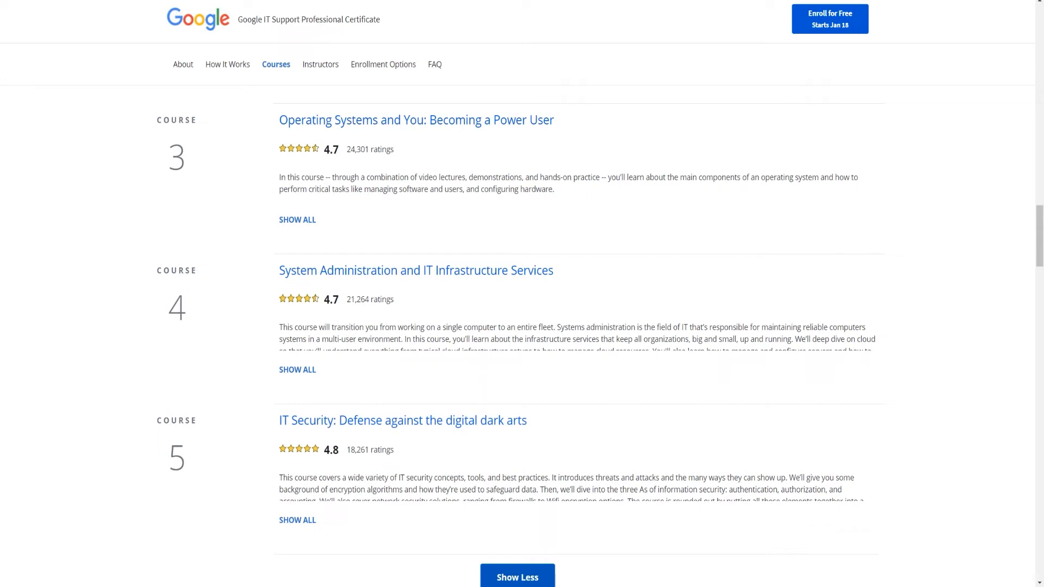
{"action": "scroll", "scroll_direction": "up", "scroll_amount": 3}
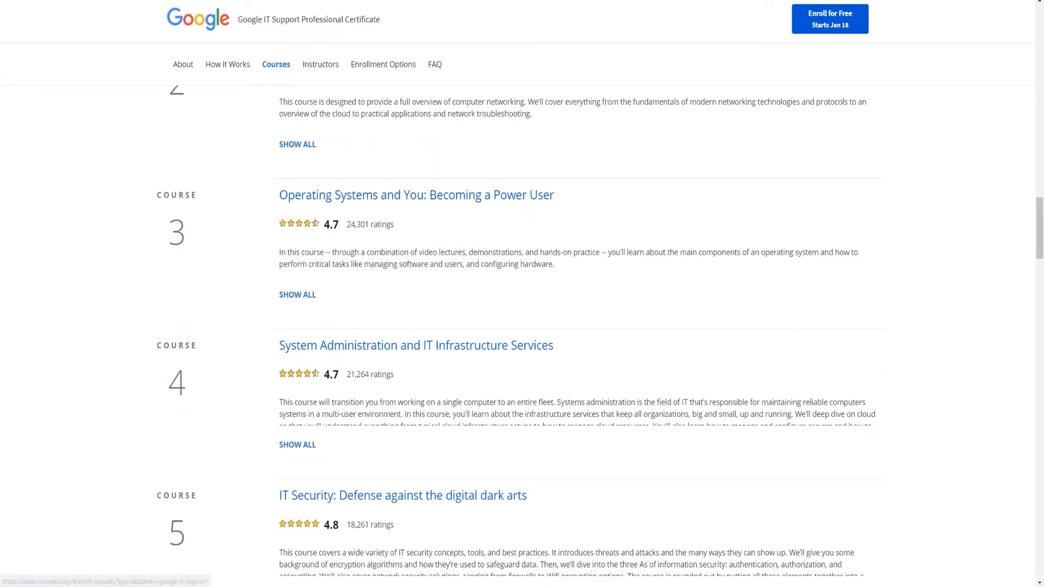
{"action": "scroll", "scroll_direction": "down", "scroll_amount": 3}
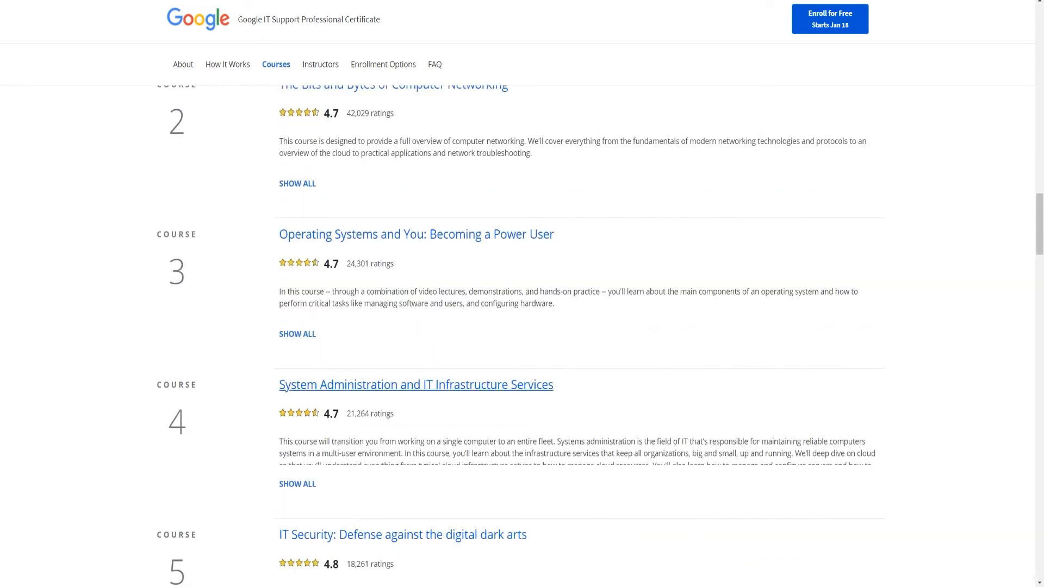
{"action": "mouse_move", "coordinate": [416, 384]}
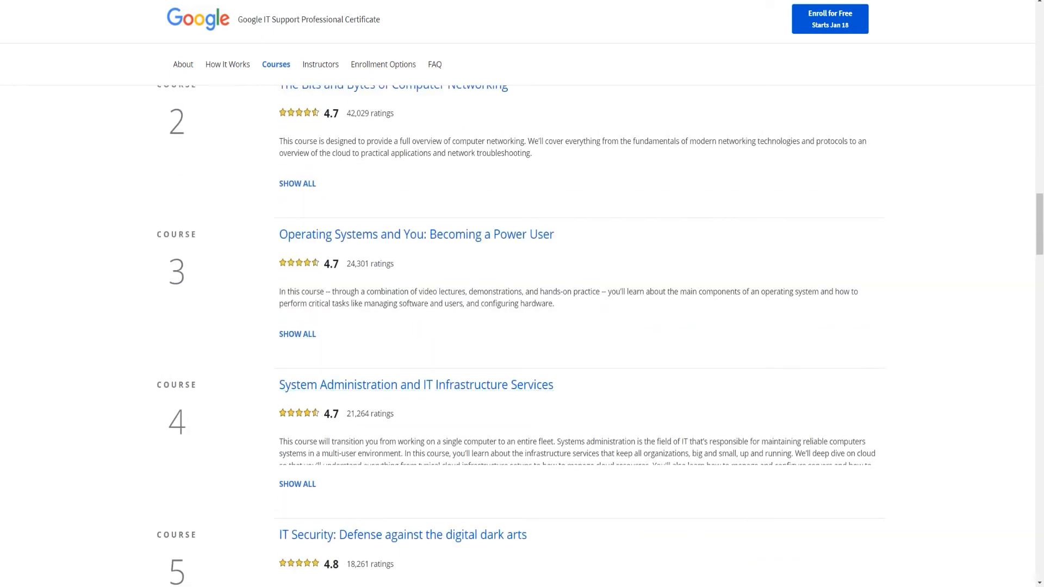
{"action": "scroll", "scroll_direction": "up", "scroll_amount": 3}
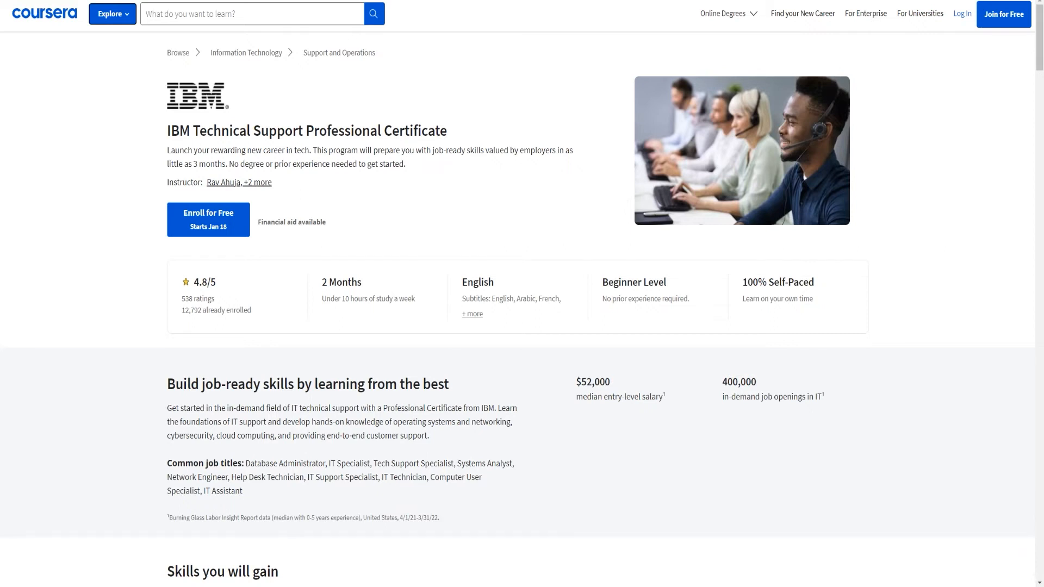
- Switch to the IBM Technical Support Professional Certificate and view its Courses section
{"action": "scroll", "scroll_direction": "down", "scroll_amount": 3}
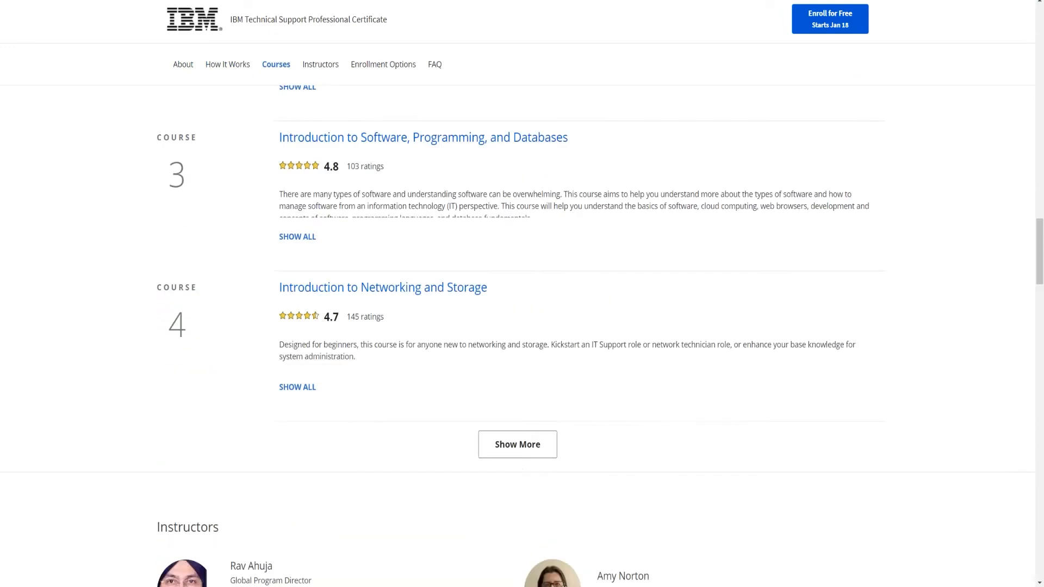
{"action": "left_click", "coordinate": [228, 64]}
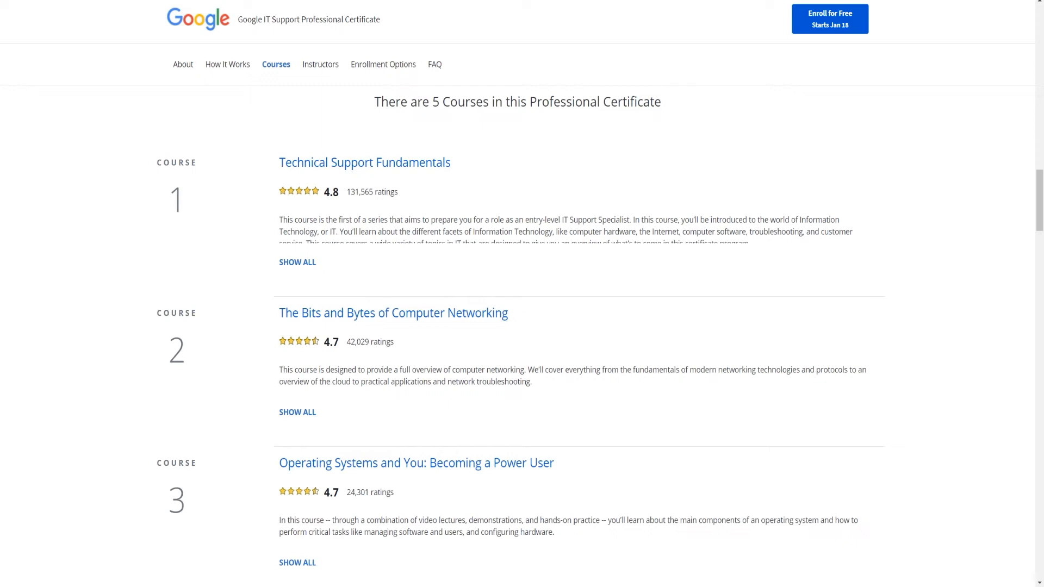
- Scroll through the Google IT Support certificate's five-course list for comparison
{"action": "scroll", "scroll_direction": "down", "scroll_amount": 3}
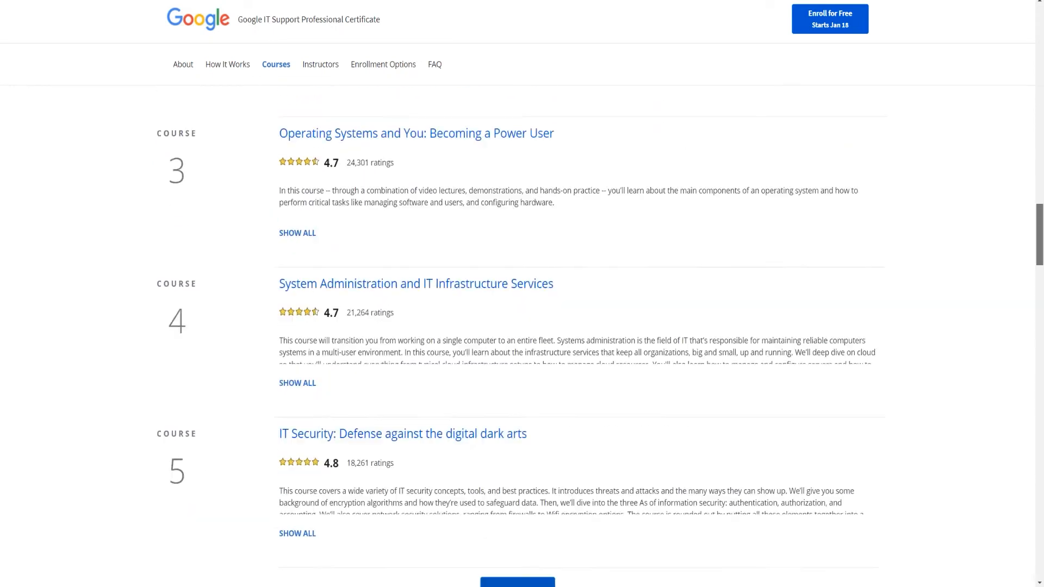
{"action": "scroll", "scroll_direction": "up", "scroll_amount": 3}
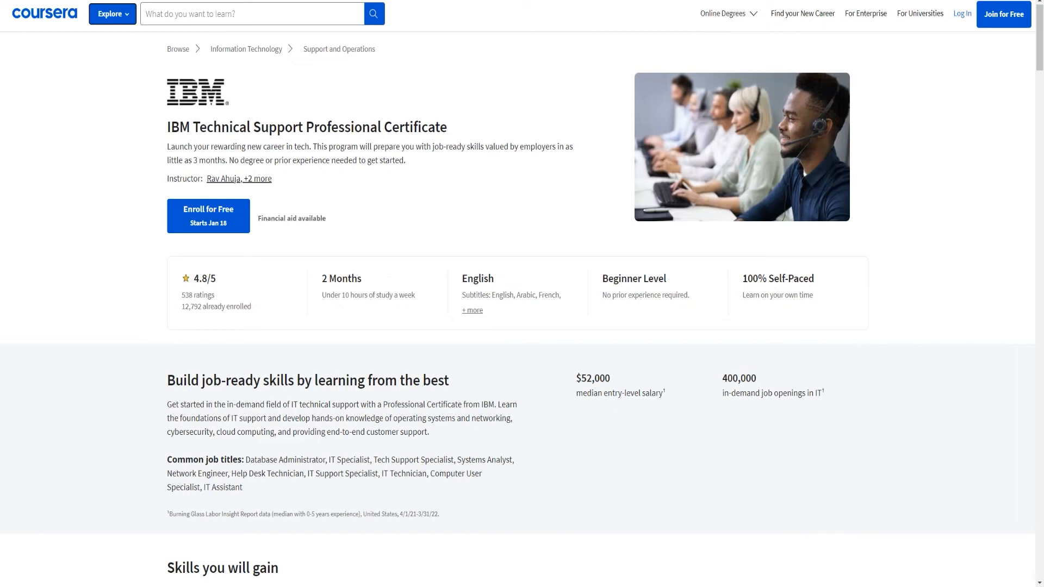
- Scroll the IBM certificate page to its About this Professional Certificate section
{"action": "scroll", "scroll_direction": "down", "scroll_amount": 3}
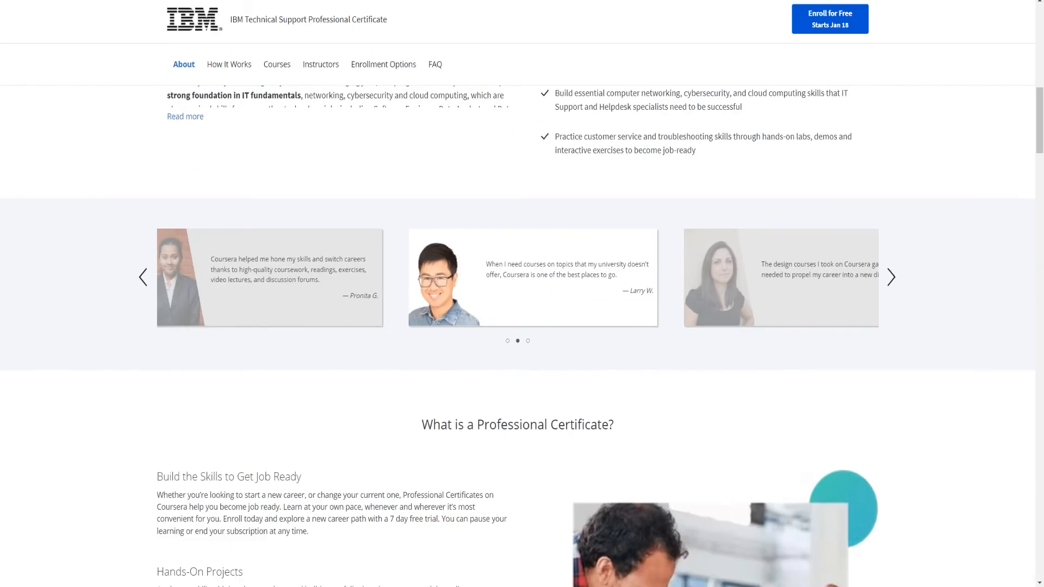
{"action": "scroll", "scroll_direction": "down", "scroll_amount": 3}
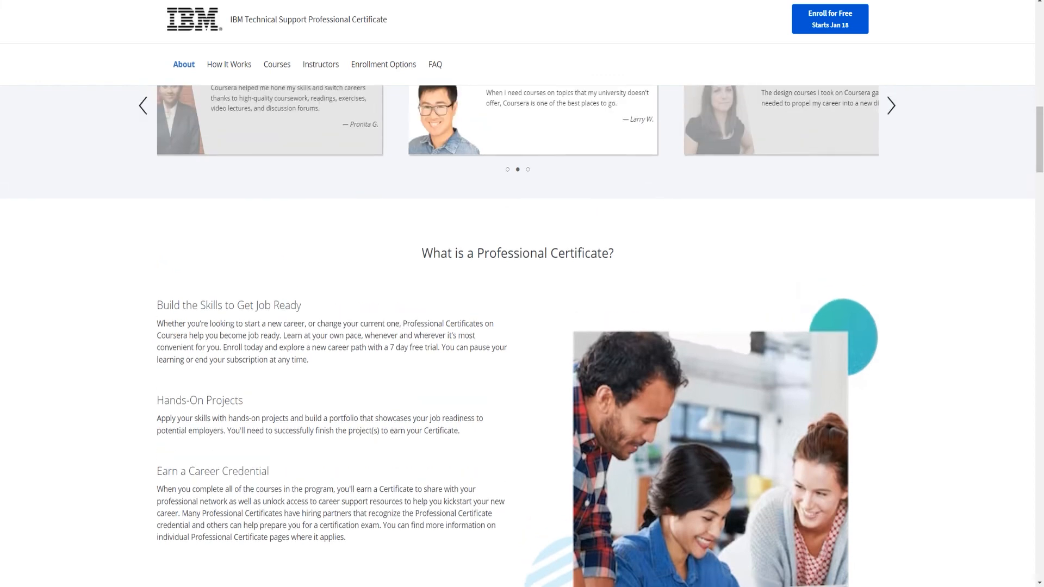
{"action": "scroll", "scroll_direction": "up", "scroll_amount": 3}
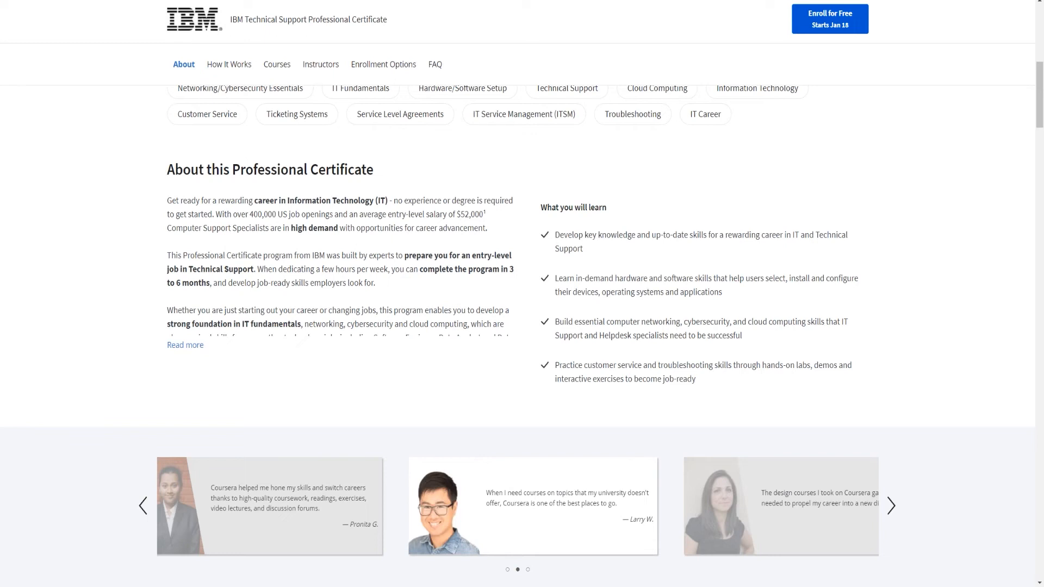
{"action": "scroll", "scroll_direction": "up", "scroll_amount": 3}
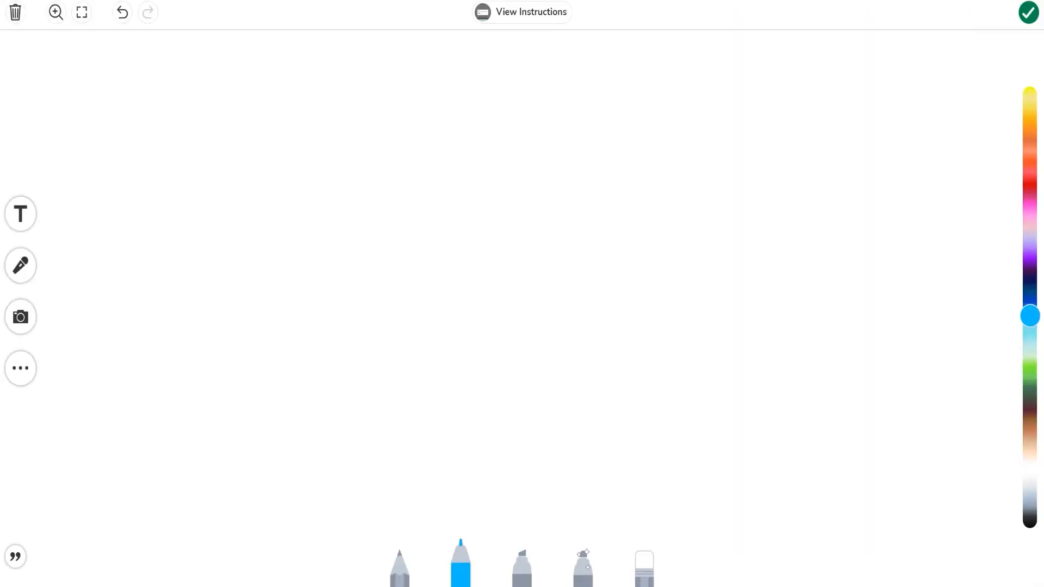
- Draw a first short blue stroke near the top left of the whiteboard canvas
{"action": "left_click_drag", "start_coordinate": [209, 78], "coordinate": [210, 126]}
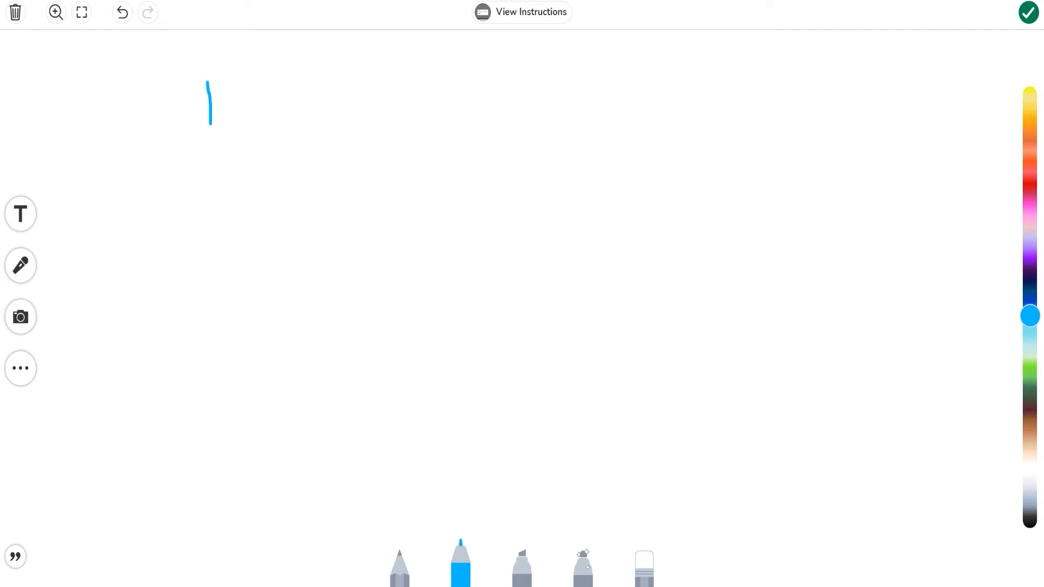